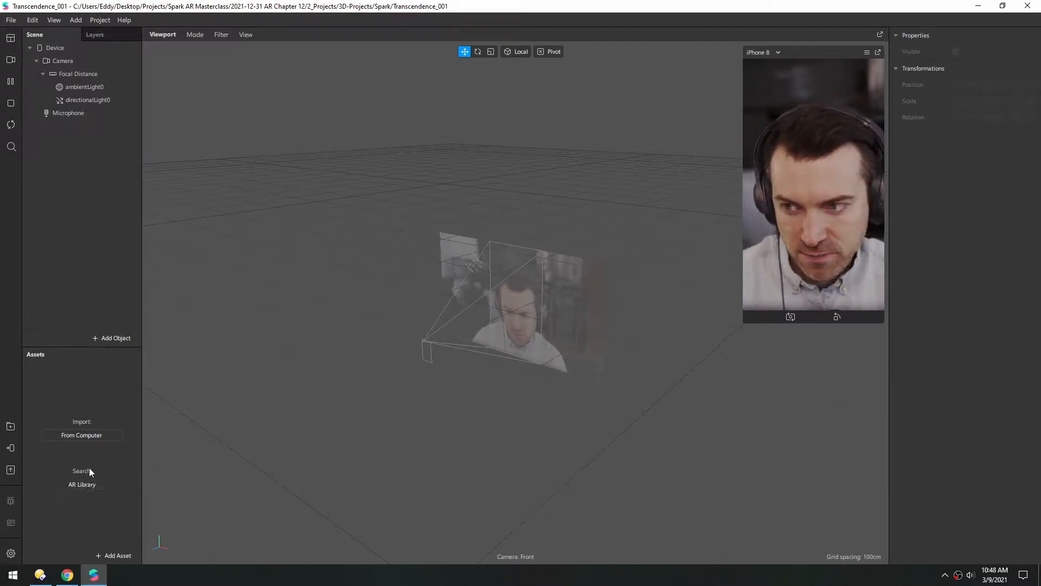
# Show the Patch Editor from the View menu and place a Smile patch mid-graph.
pyautogui.click(54, 20)
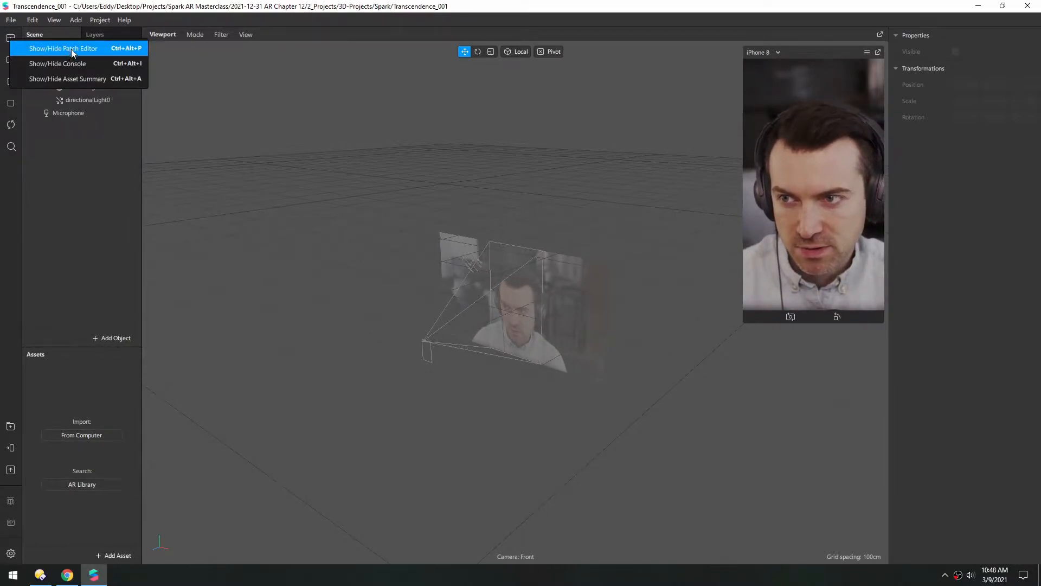
pyautogui.click(63, 48)
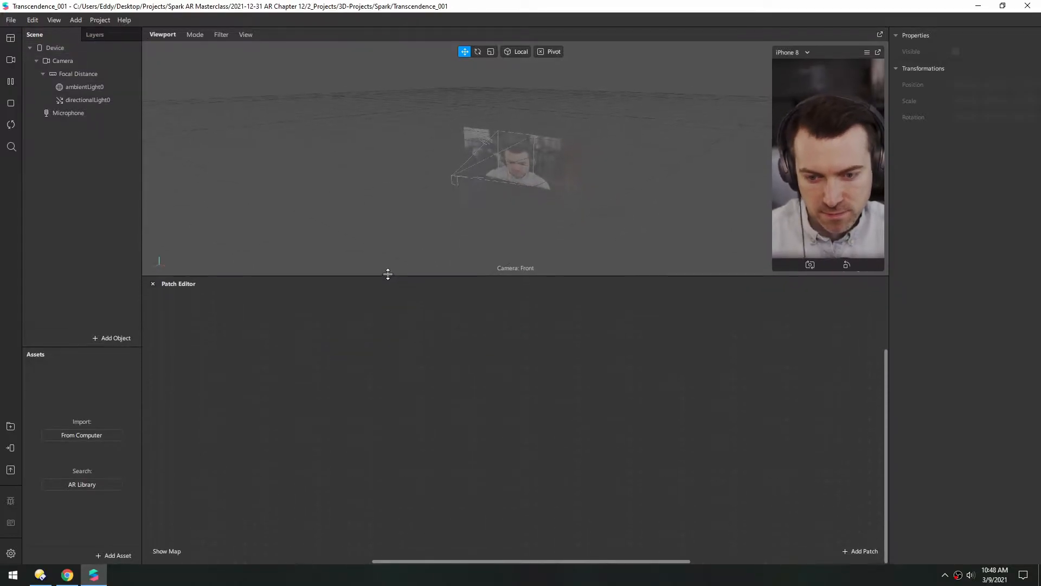
pyautogui.click(859, 550)
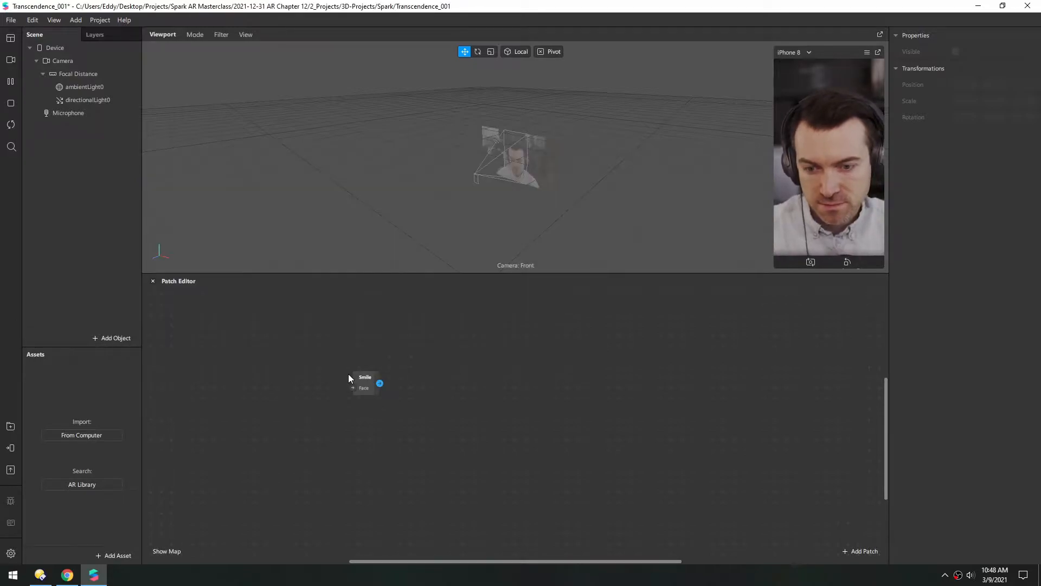
pyautogui.moveTo(365, 382); pyautogui.dragTo(445, 370)
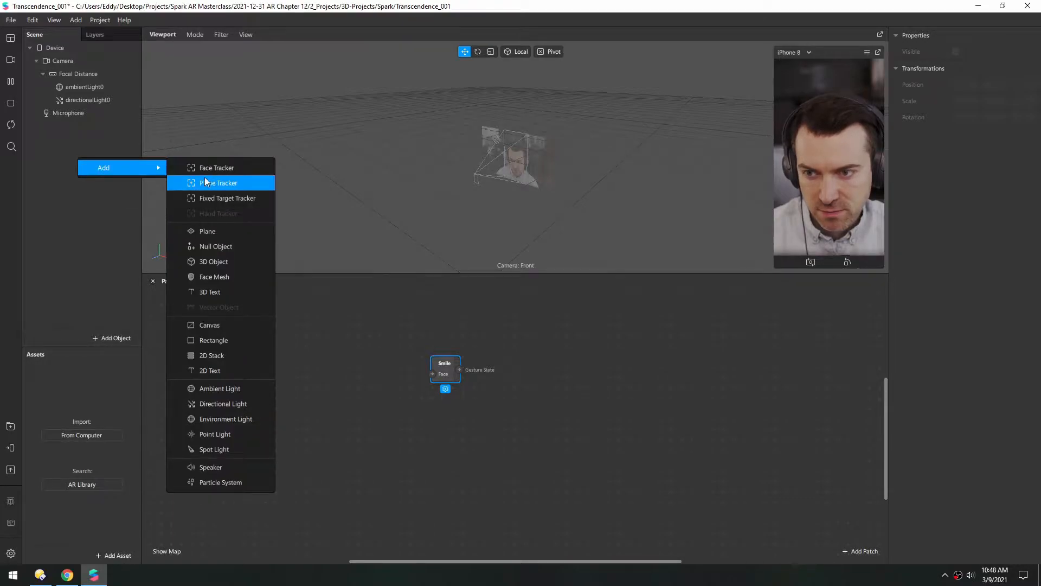
# Add a face tracker to the scene.
pyautogui.click(216, 168)
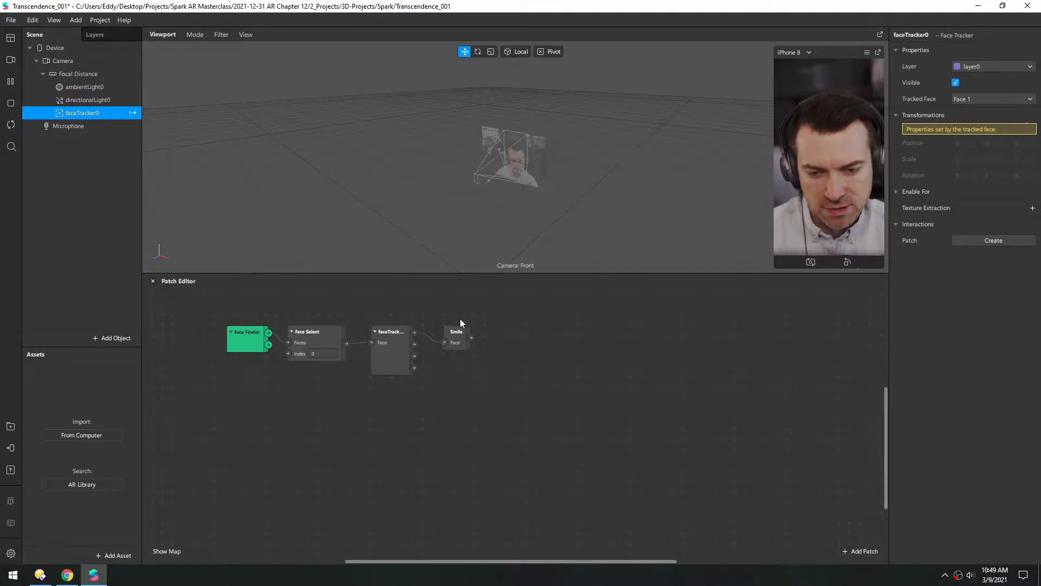
pyautogui.moveTo(410, 397)
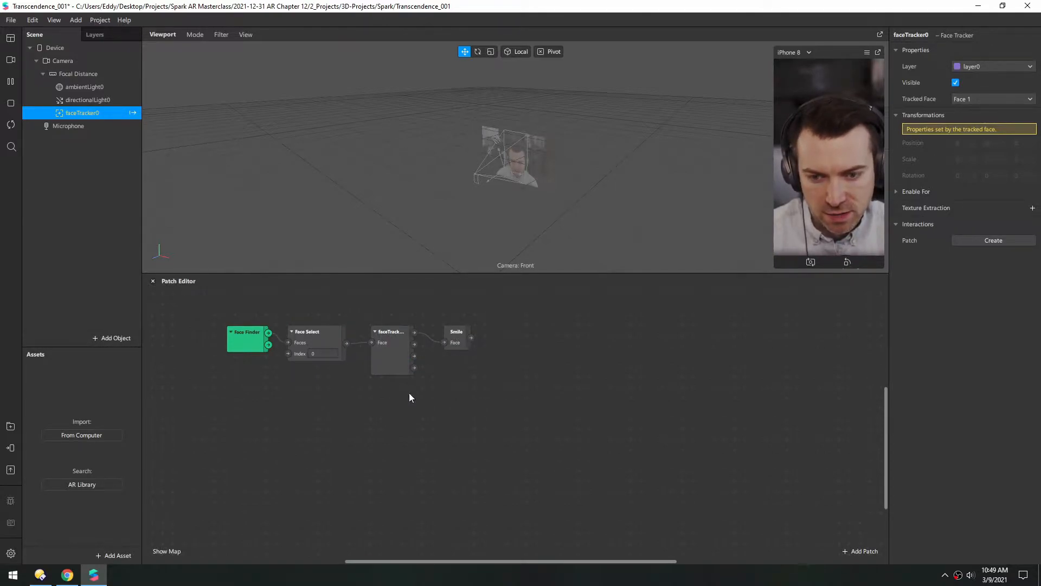
pyautogui.moveTo(362, 397)
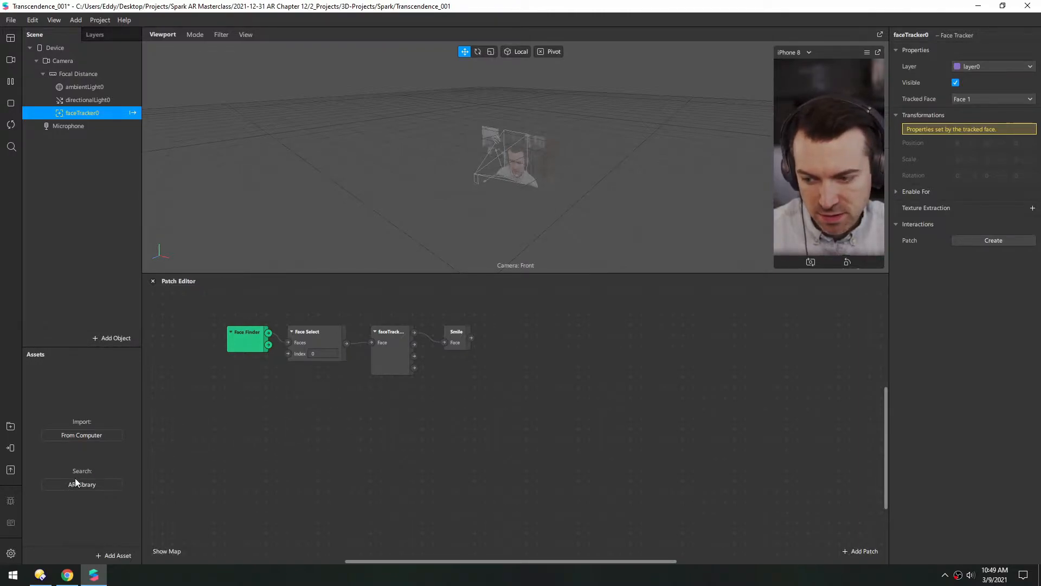
# Import the free Warm Fade LUT from the AR Library's Color LUTs, then close the library.
pyautogui.click(82, 484)
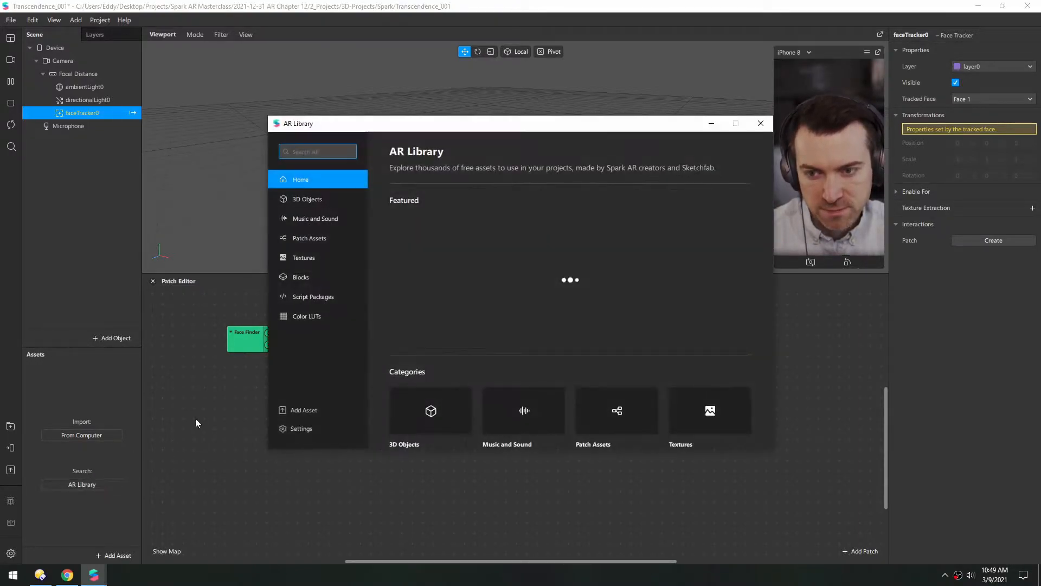
pyautogui.click(307, 316)
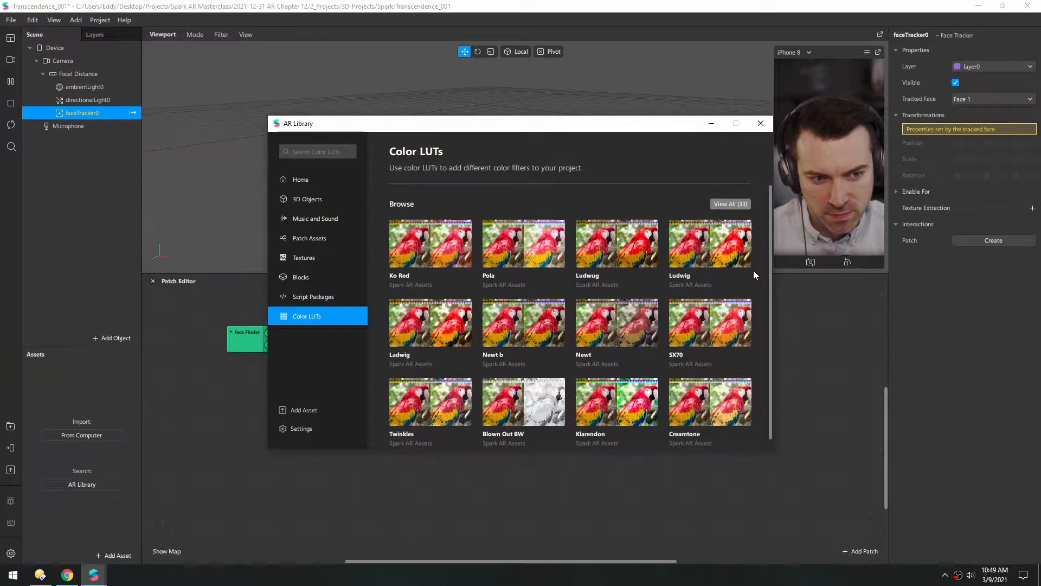
pyautogui.click(729, 204)
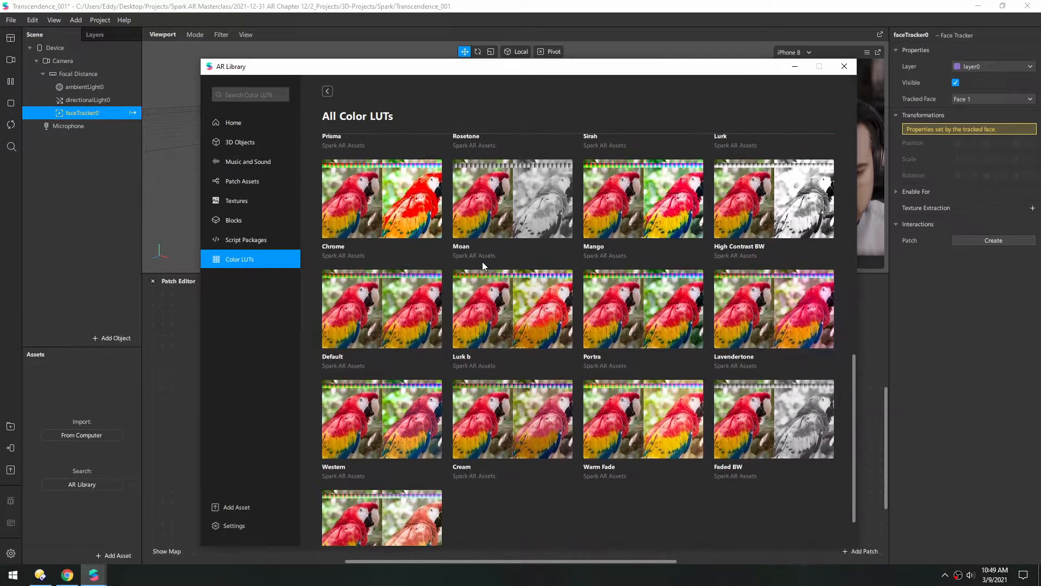
pyautogui.scroll(-3)
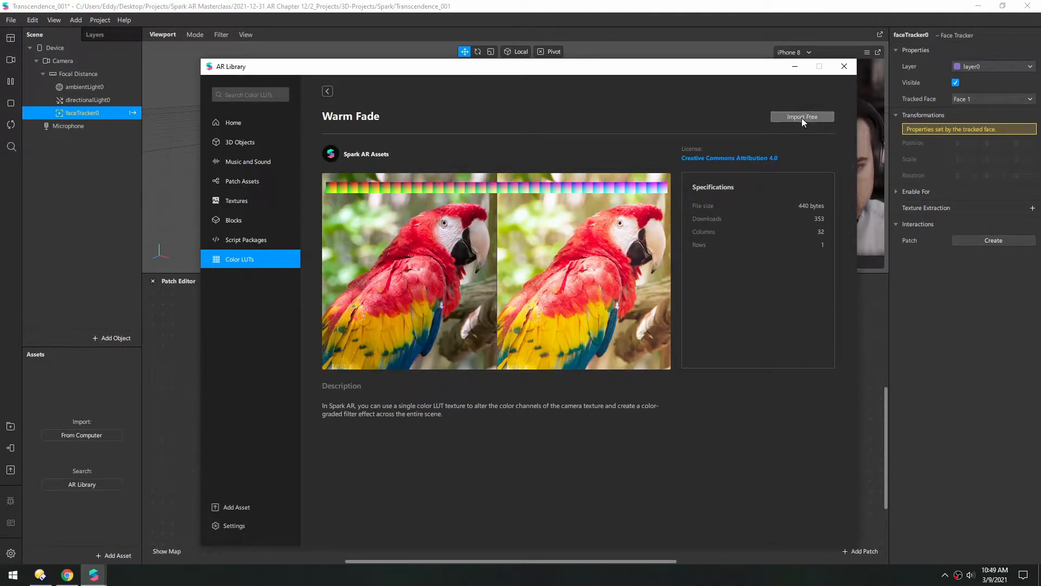
pyautogui.click(802, 116)
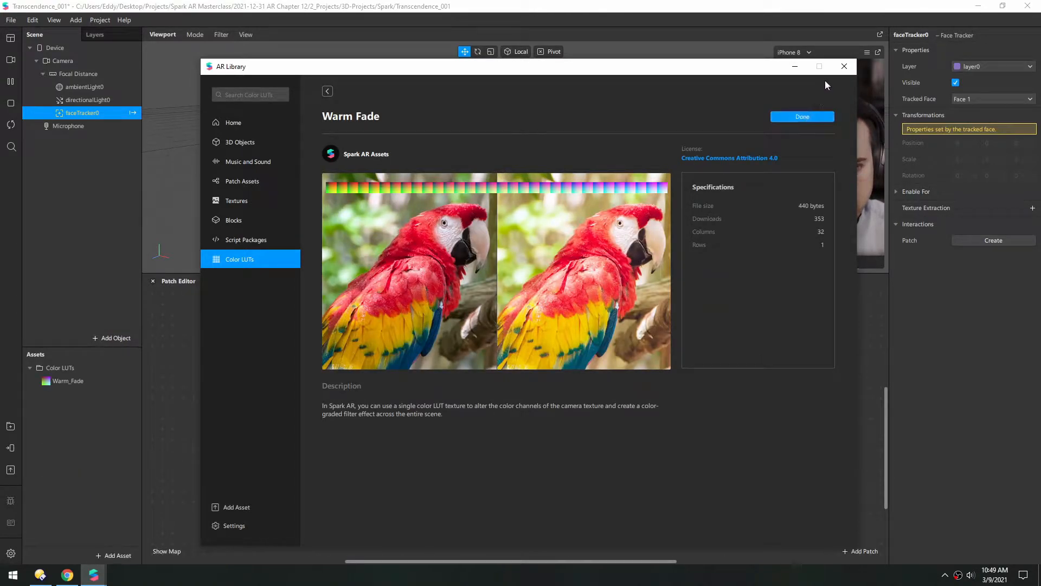
pyautogui.click(802, 116)
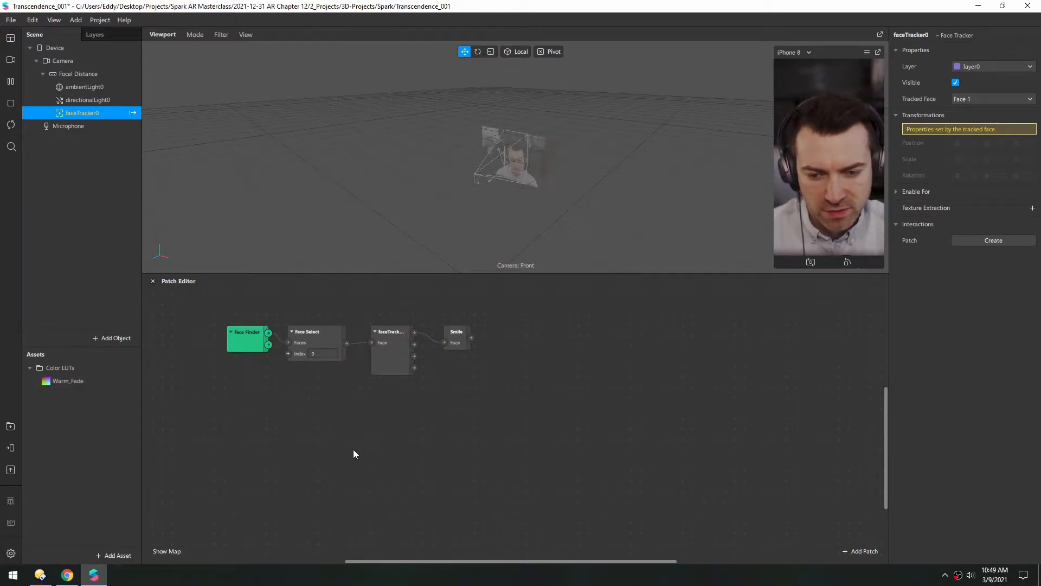
# Apply the Warm_Fade LUT to the camera and select the colorLUTShader Intensity field.
pyautogui.click(67, 381)
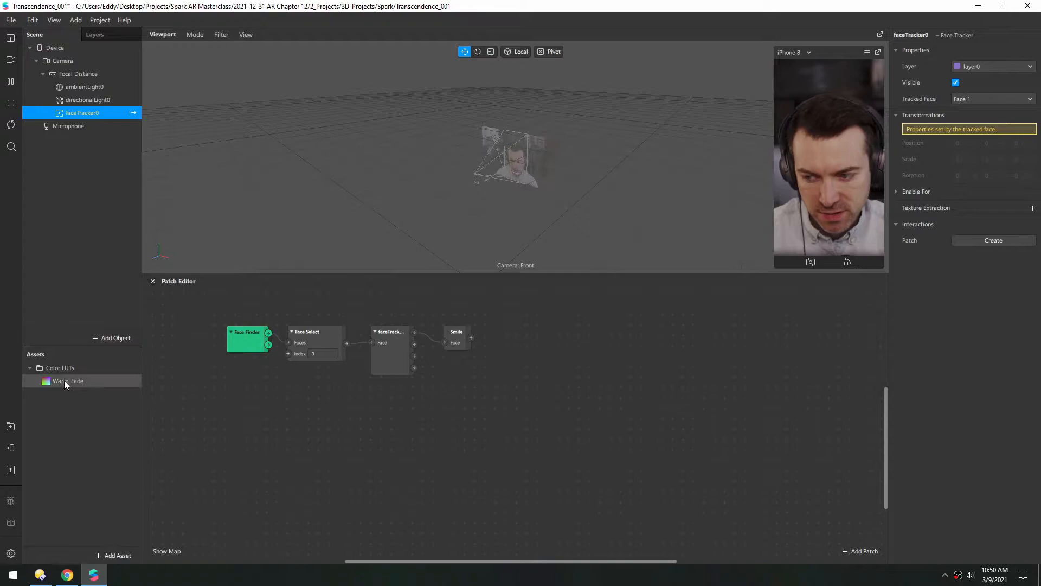
pyautogui.rightClick(67, 381)
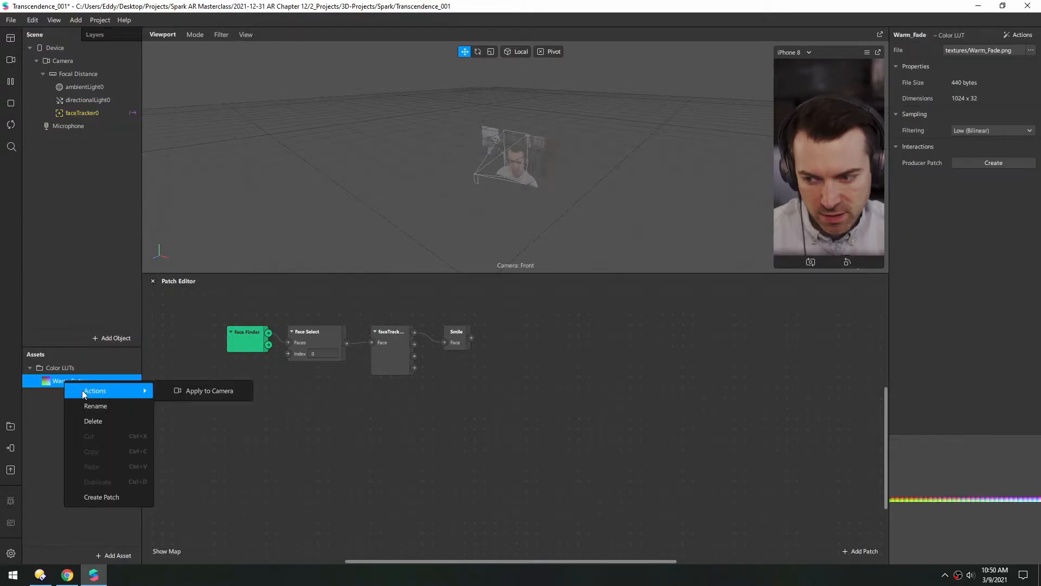
pyautogui.click(208, 391)
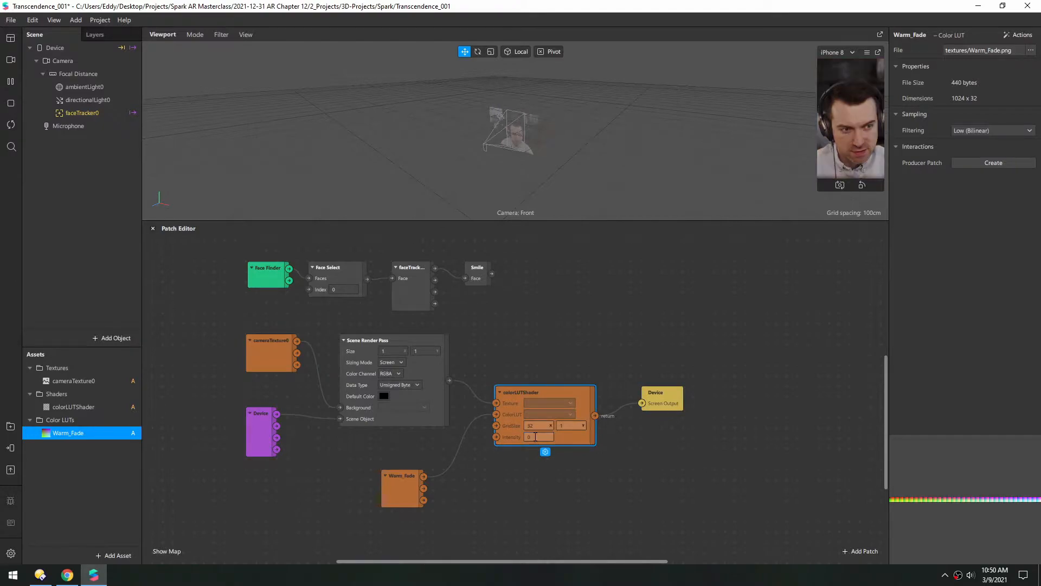
pyautogui.click(539, 437)
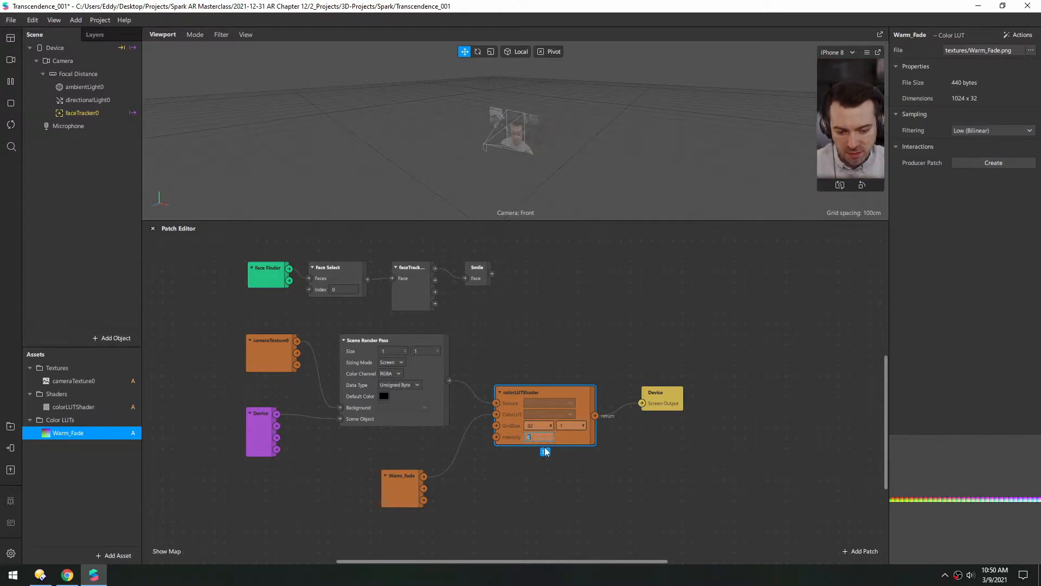
# Add an If Then Else patch with Then set to 1 to drive the LUT intensity.
pyautogui.write('1')
pyautogui.write('if')
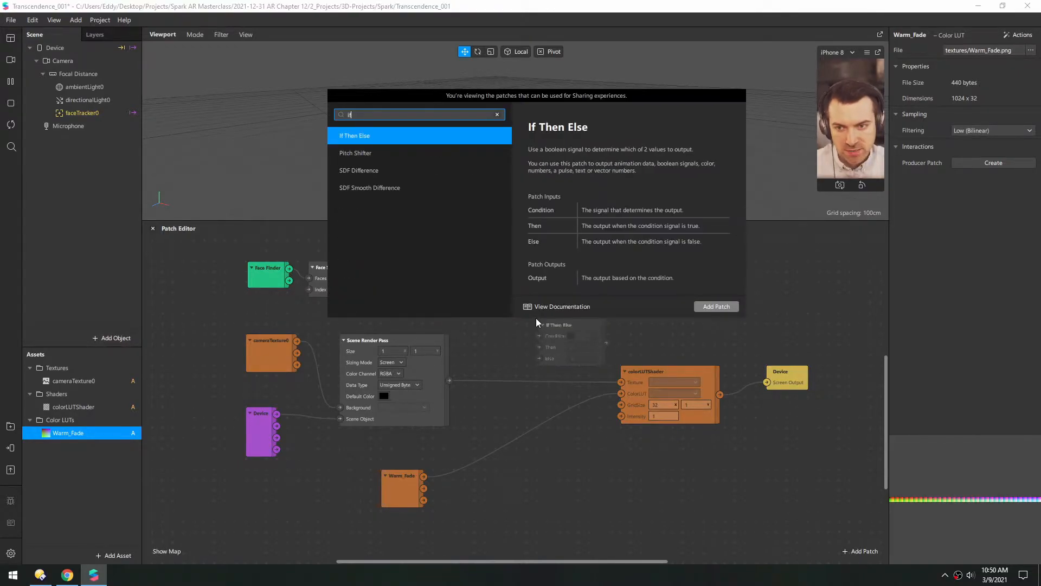
pyautogui.click(716, 306)
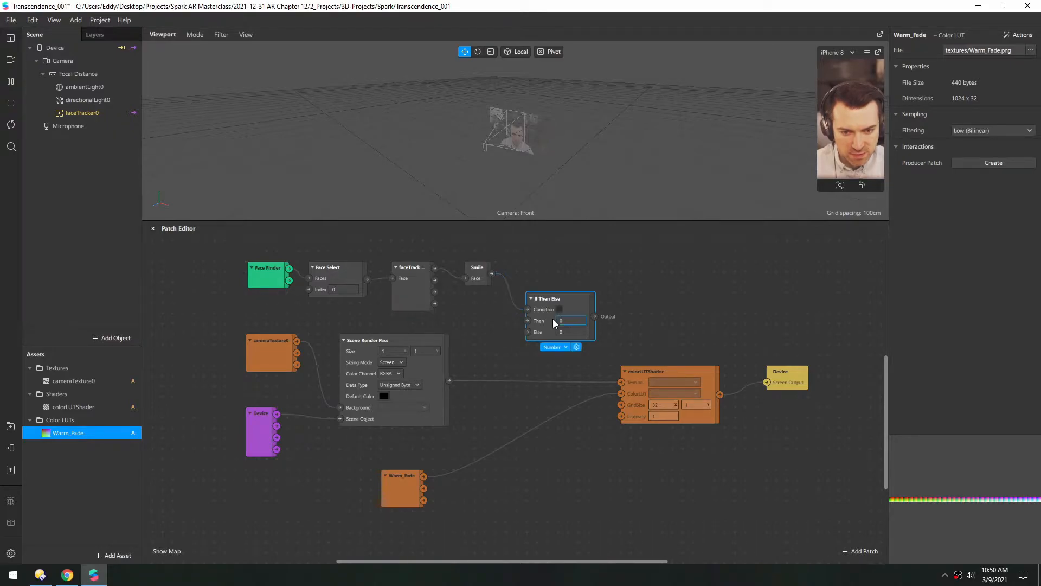
pyautogui.write('1')
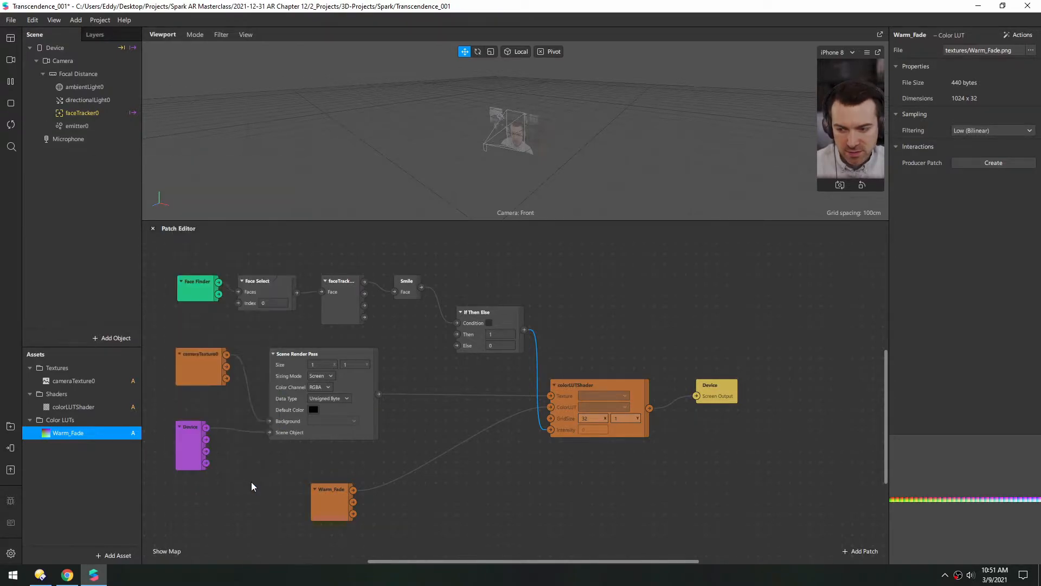
# Make emitter0 a plane emitter with size 0.2 and set its rotation.
pyautogui.click(77, 125)
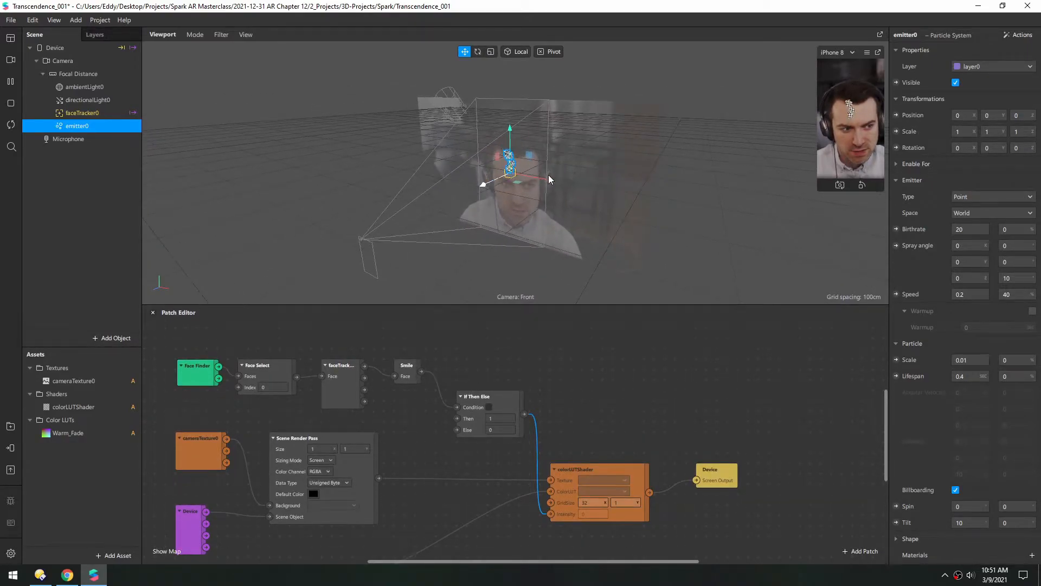
pyautogui.click(992, 196)
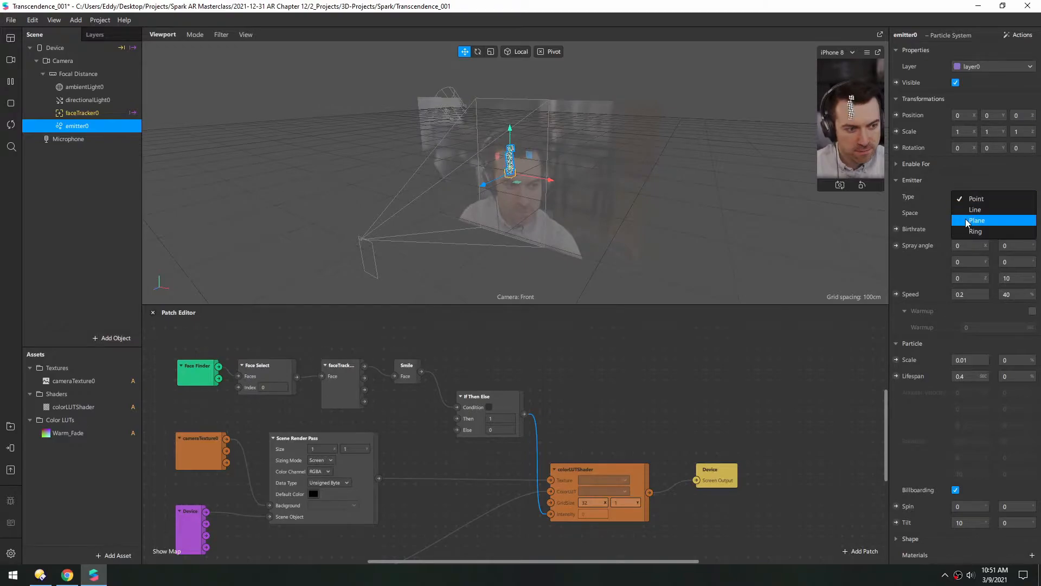
pyautogui.click(977, 220)
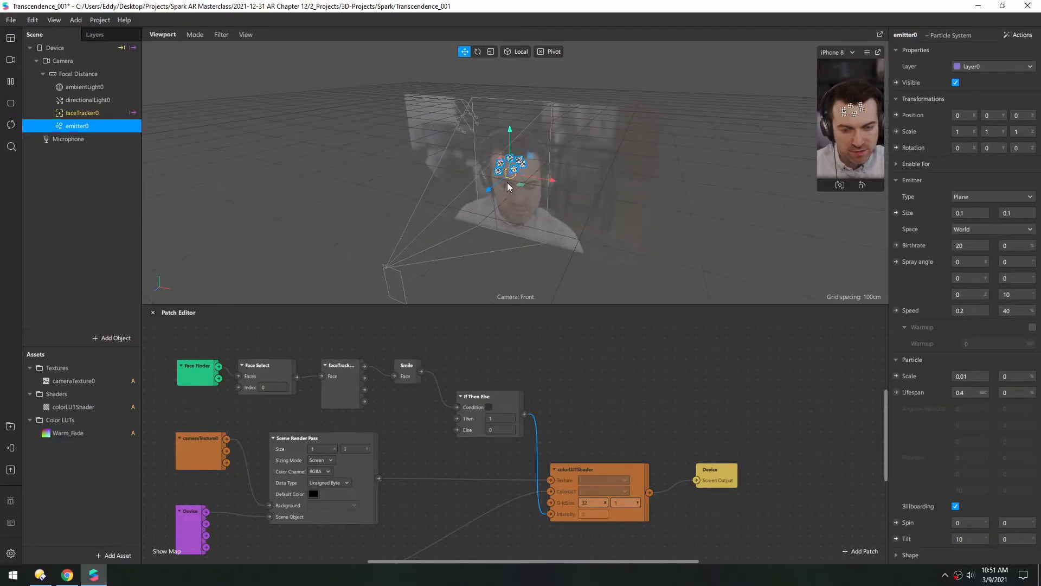
pyautogui.click(970, 212)
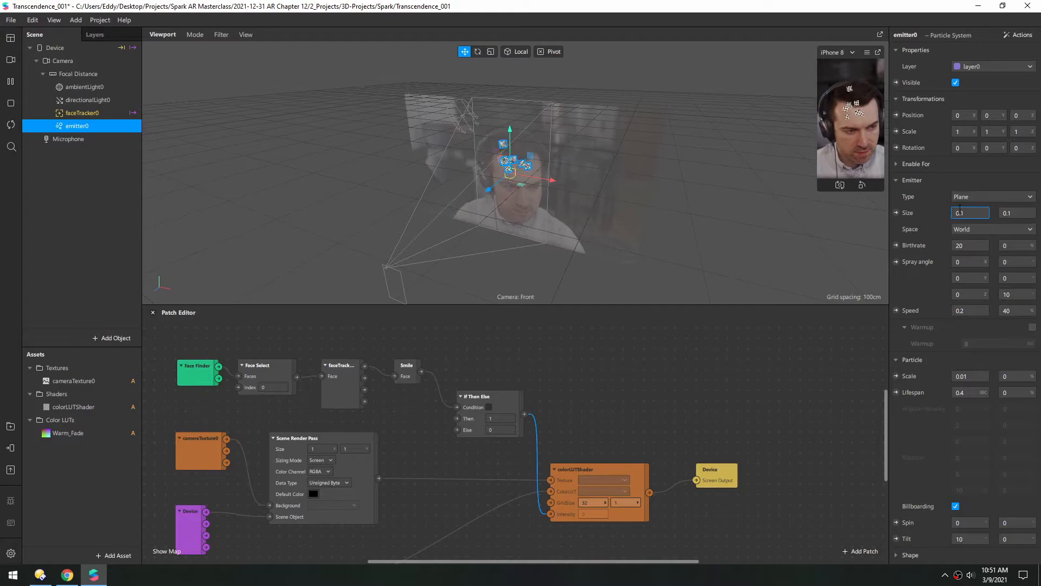
pyautogui.write('.2')
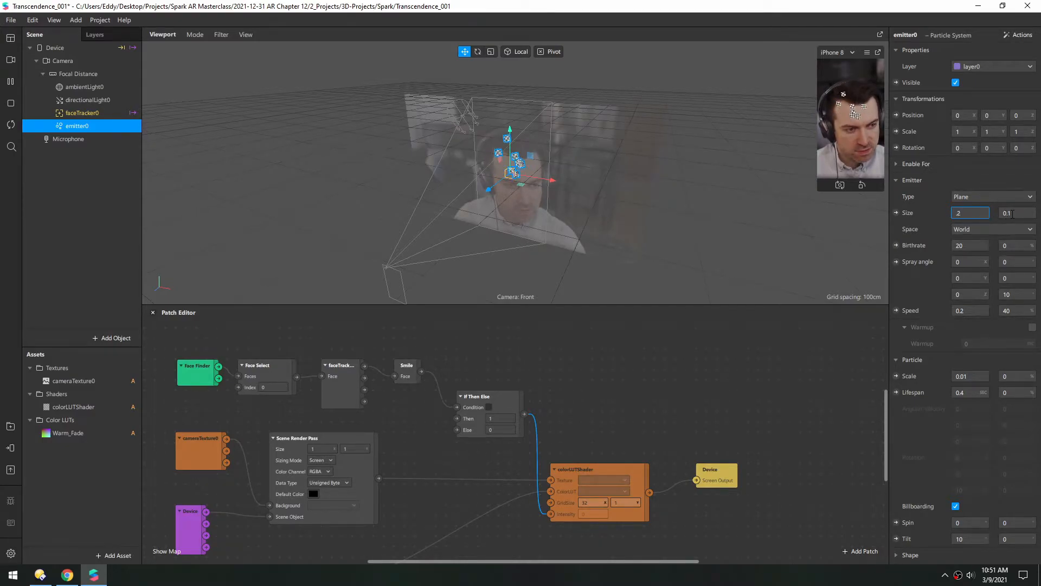
pyautogui.click(1009, 213)
pyautogui.write('0.4')
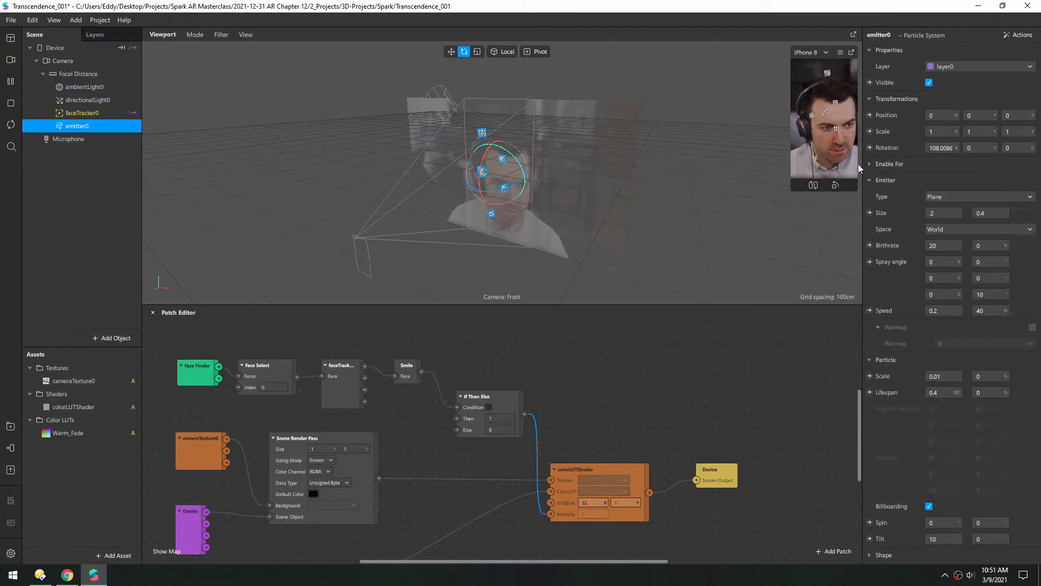
pyautogui.click(920, 148)
pyautogui.write('90')
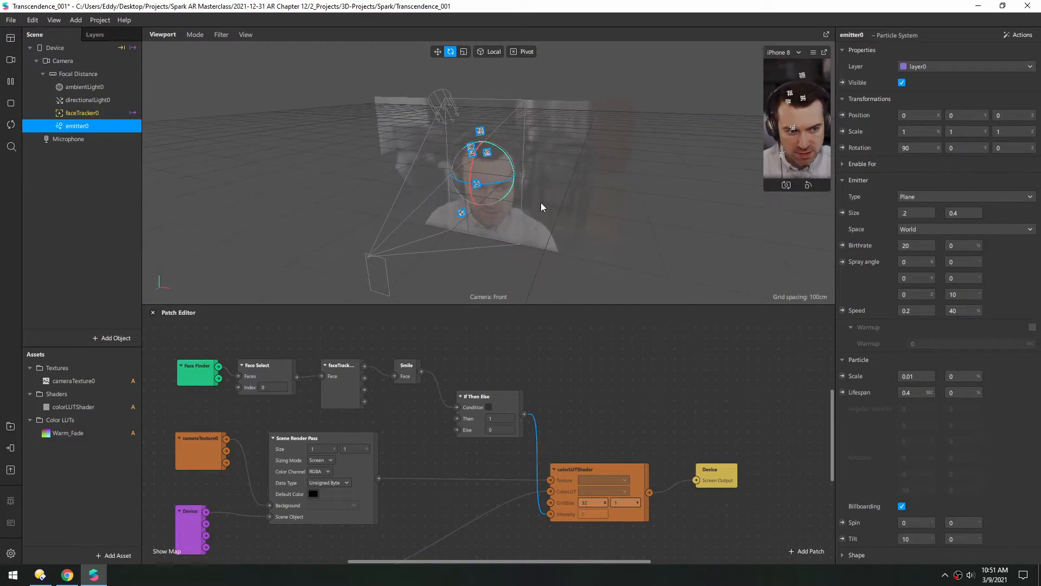
# Set spray angle variation 90, speed 0.05, lifespan 5 and birthrate 50.
pyautogui.click(916, 245)
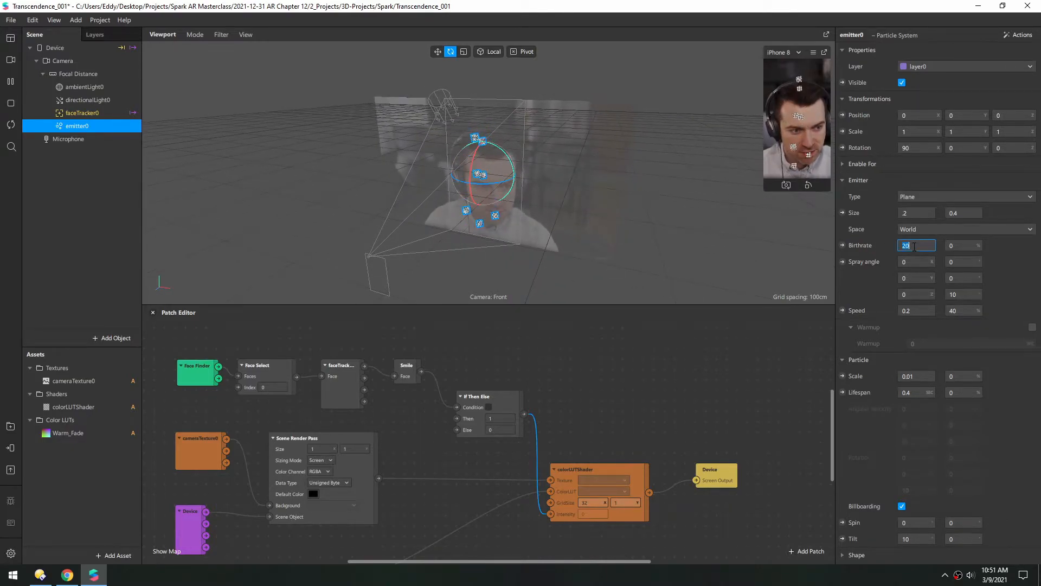
pyautogui.write('200')
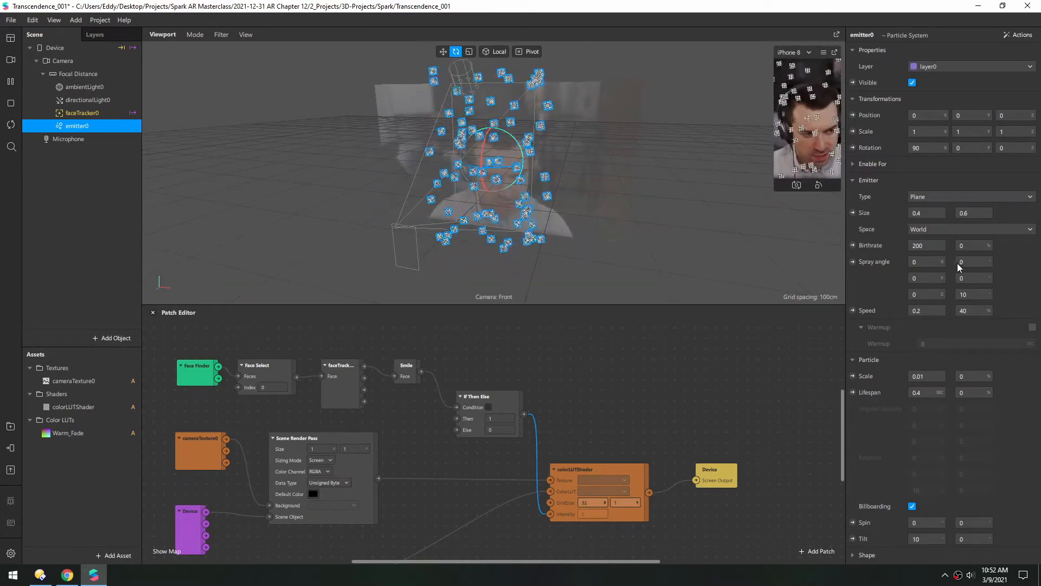
pyautogui.write('90')
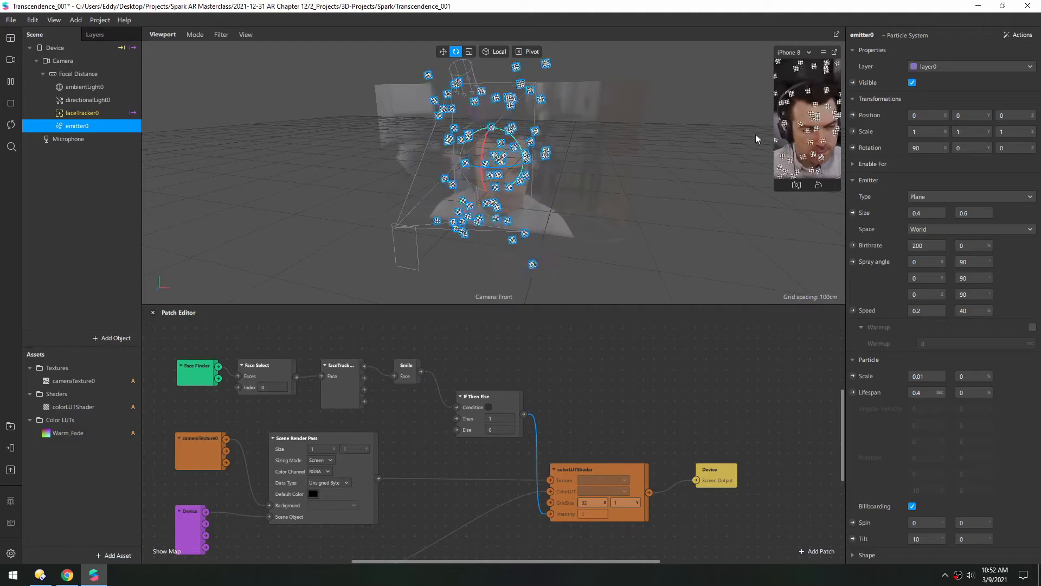
pyautogui.click(926, 311)
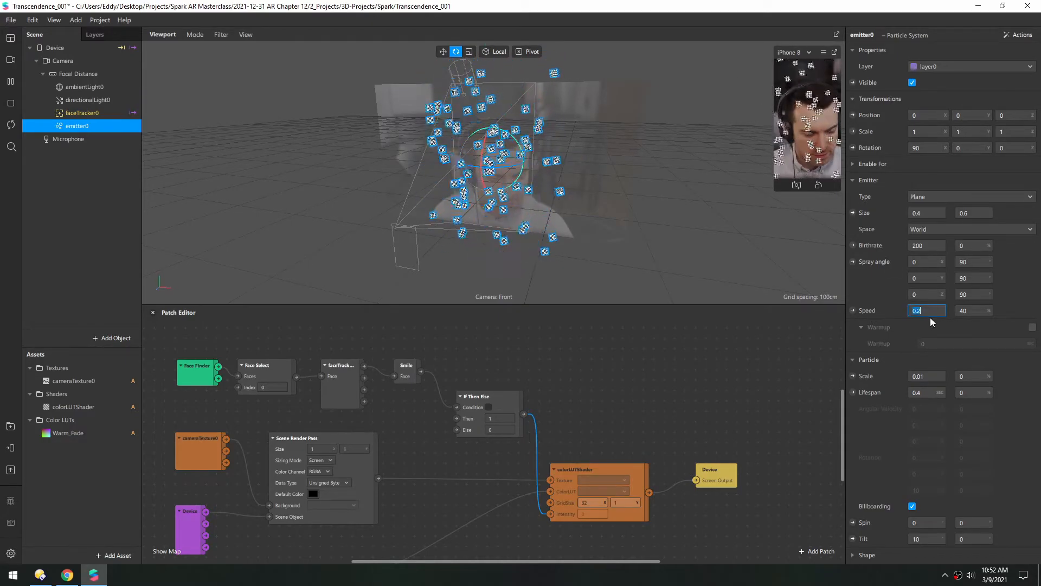
pyautogui.write('0.05')
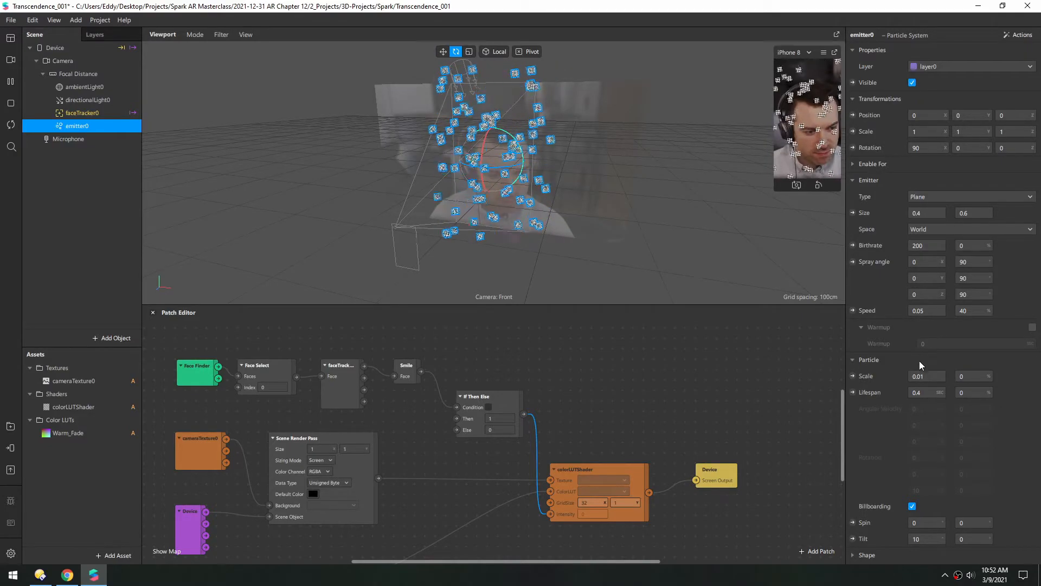
pyautogui.click(926, 391)
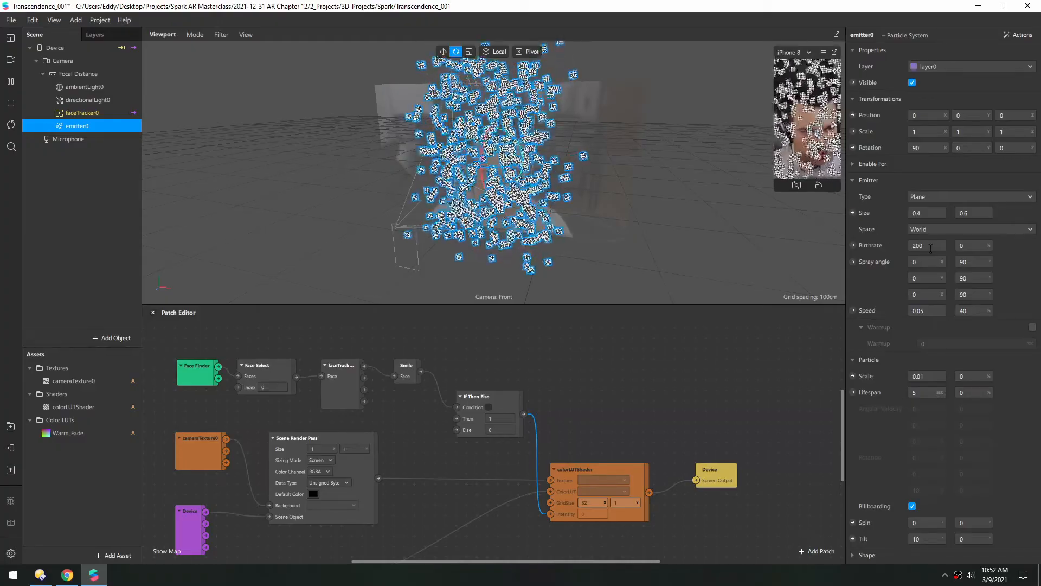
pyautogui.write('50')
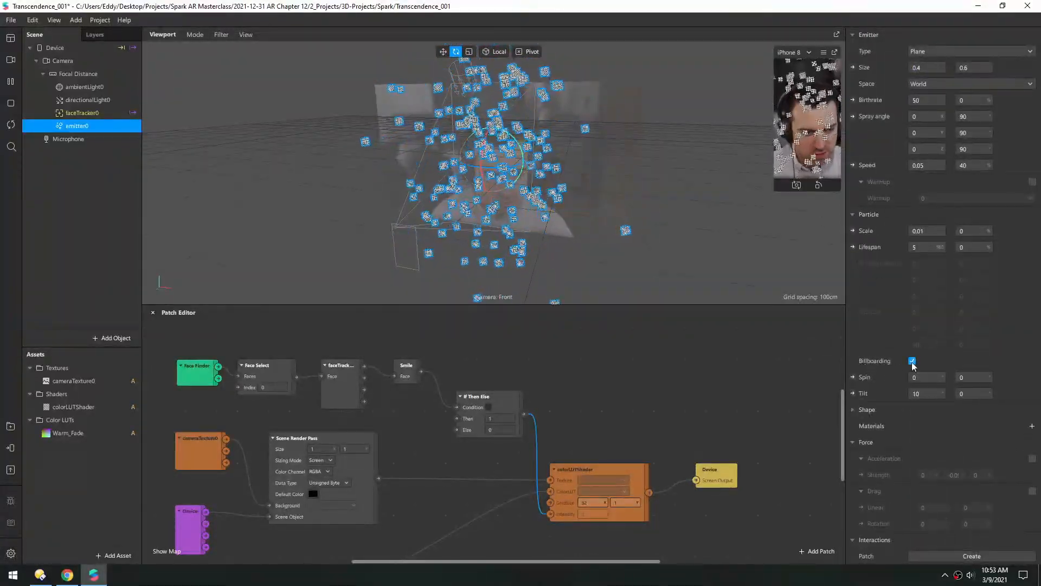
# Disable billboarding; set angular velocity 90, rotation variation 999, speed 0.01, particle scale 0.003.
pyautogui.click(913, 361)
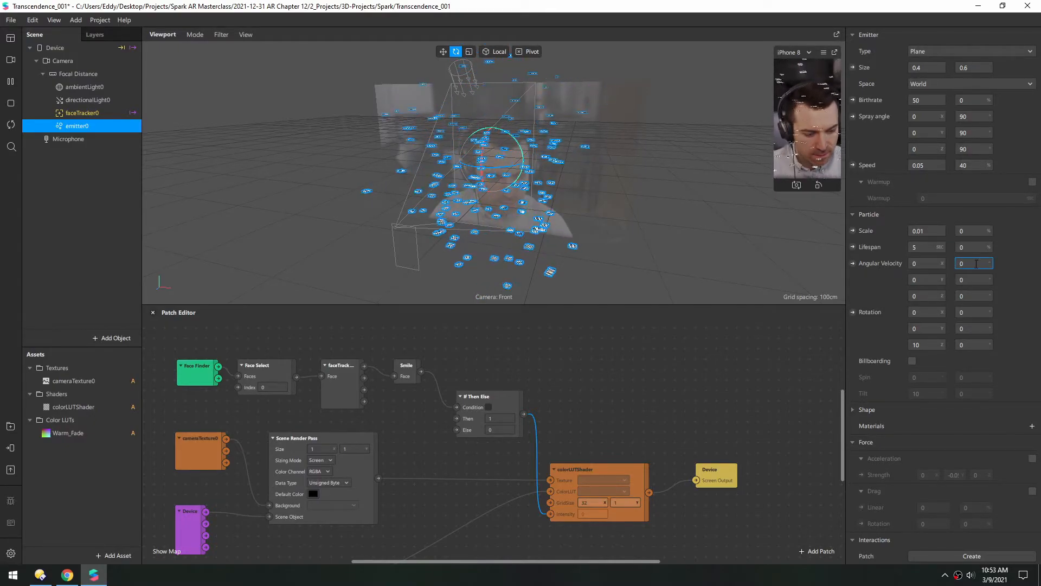
pyautogui.write('90')
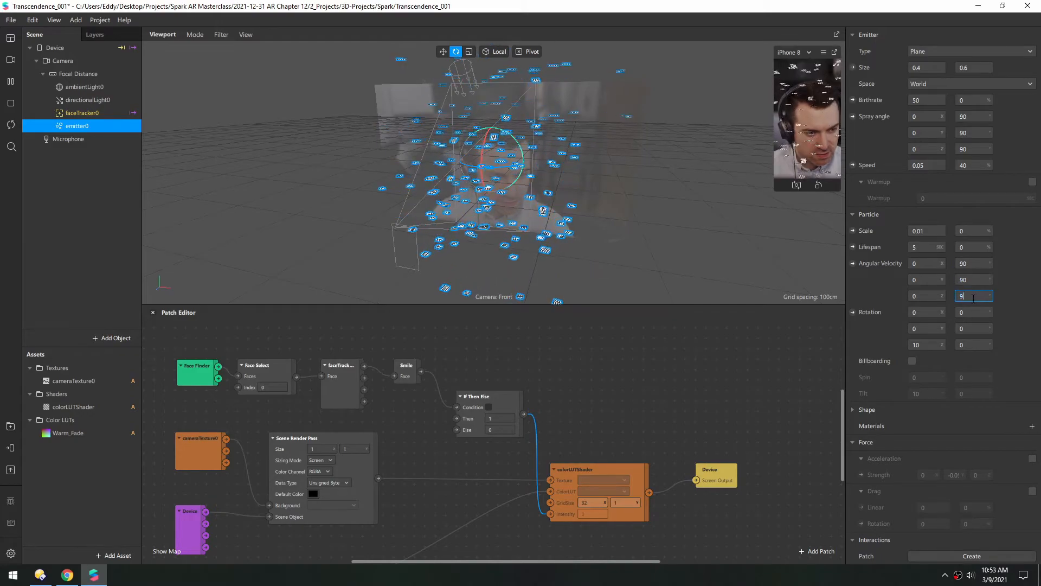
pyautogui.write('90')
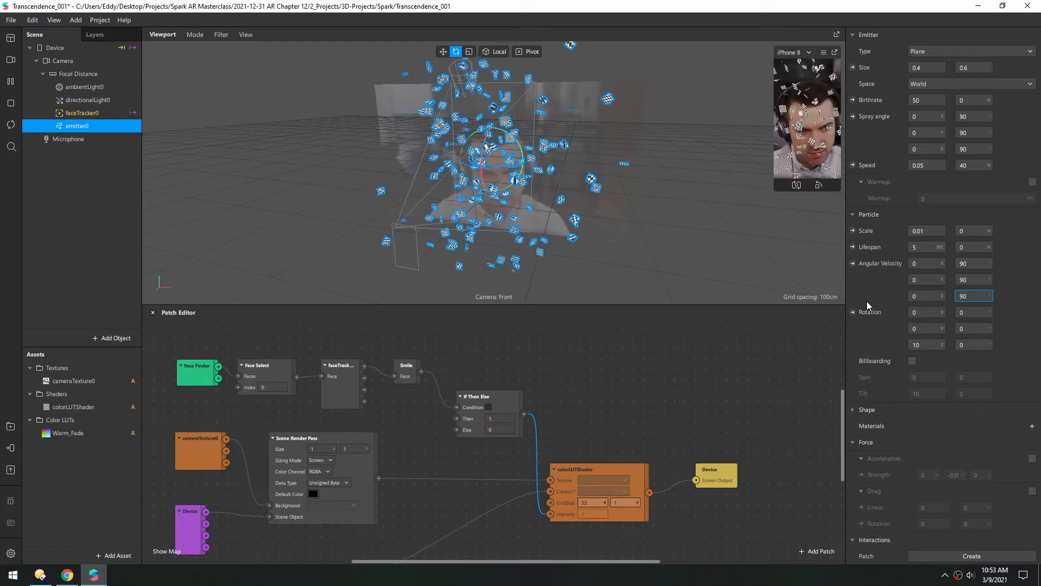
pyautogui.write('999')
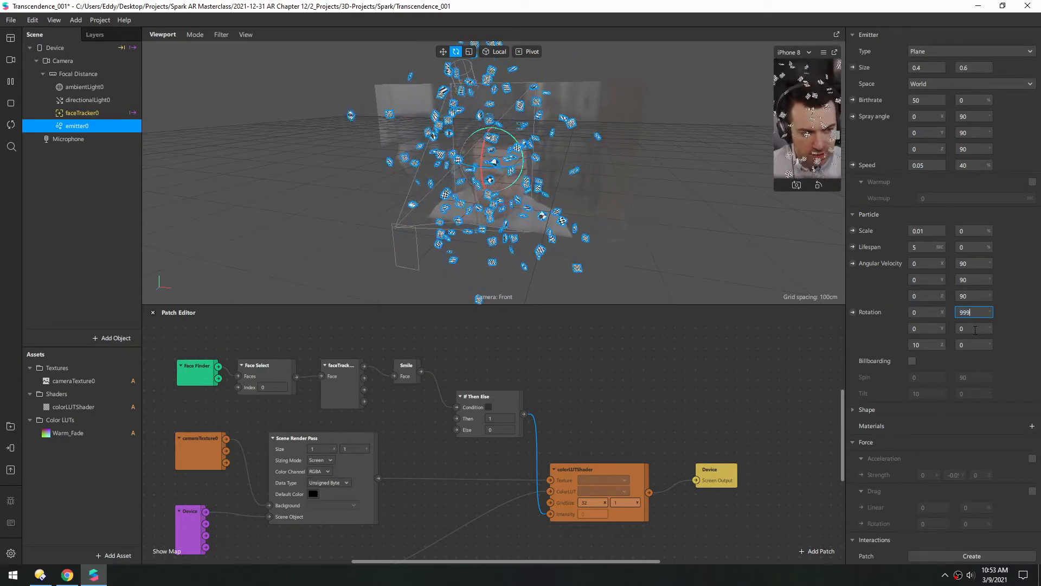
pyautogui.write('999')
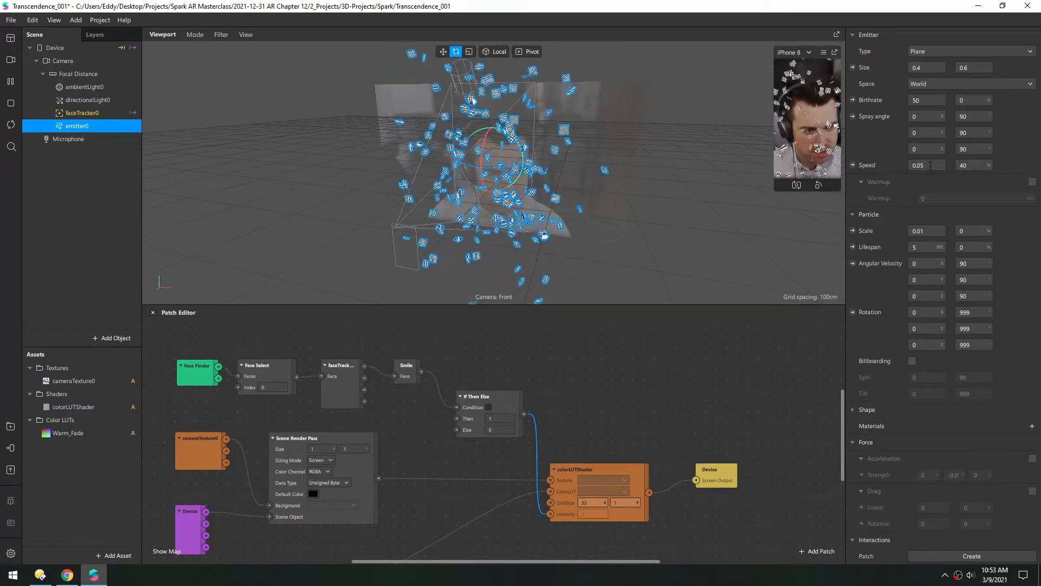
pyautogui.write('0.01')
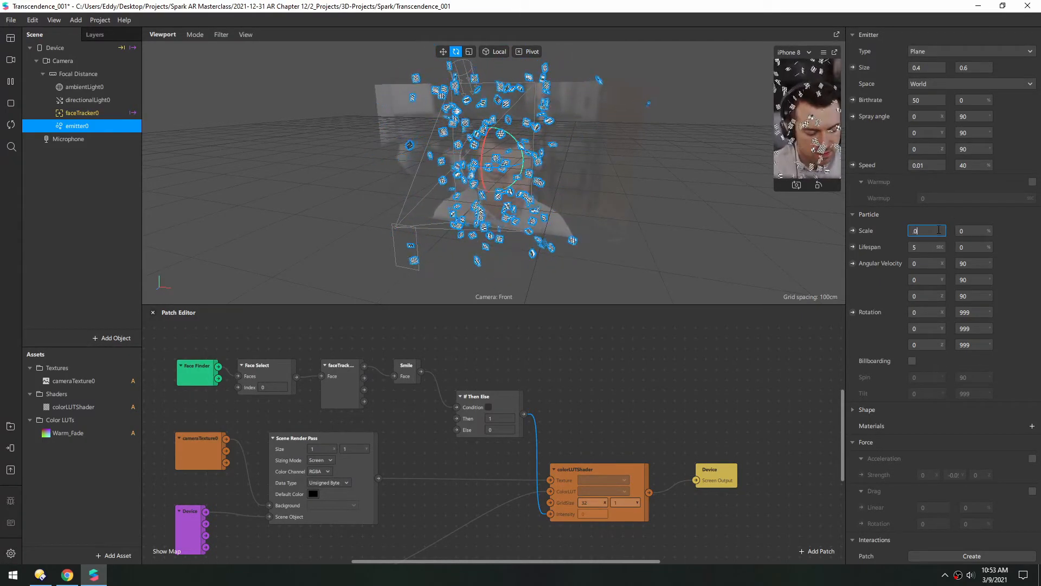
pyautogui.write('0.003')
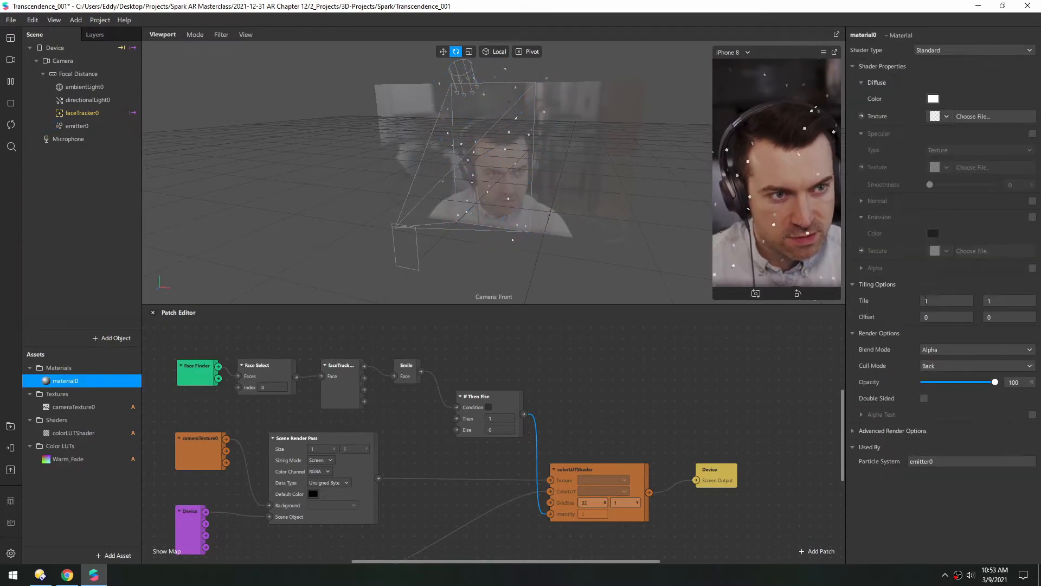
# Set material0 to Physically-Based shading, Metallic 100, Roughness 11 and color #161616.
pyautogui.click(973, 49)
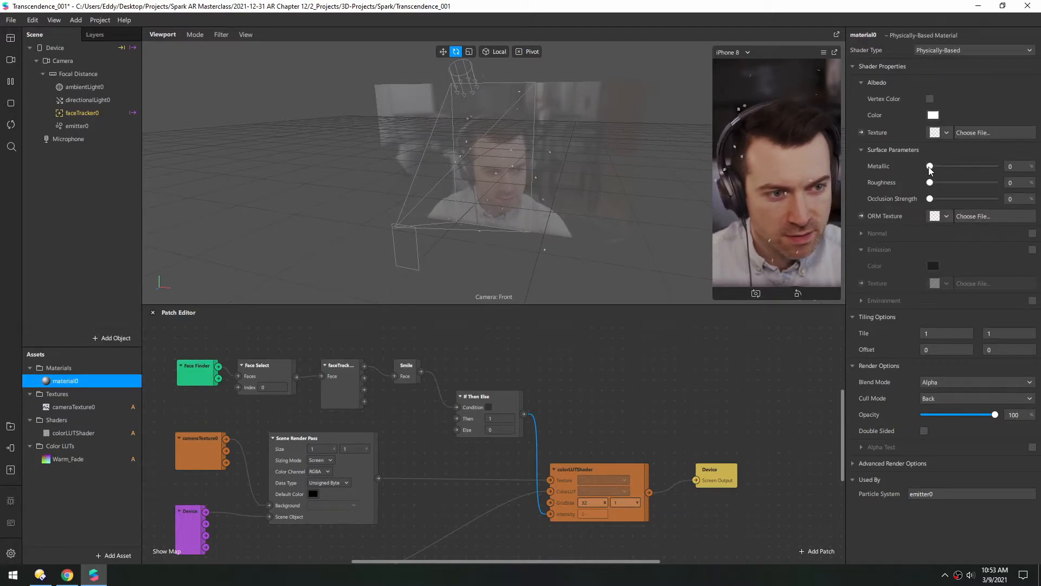
pyautogui.moveTo(929, 166); pyautogui.dragTo(994, 166)
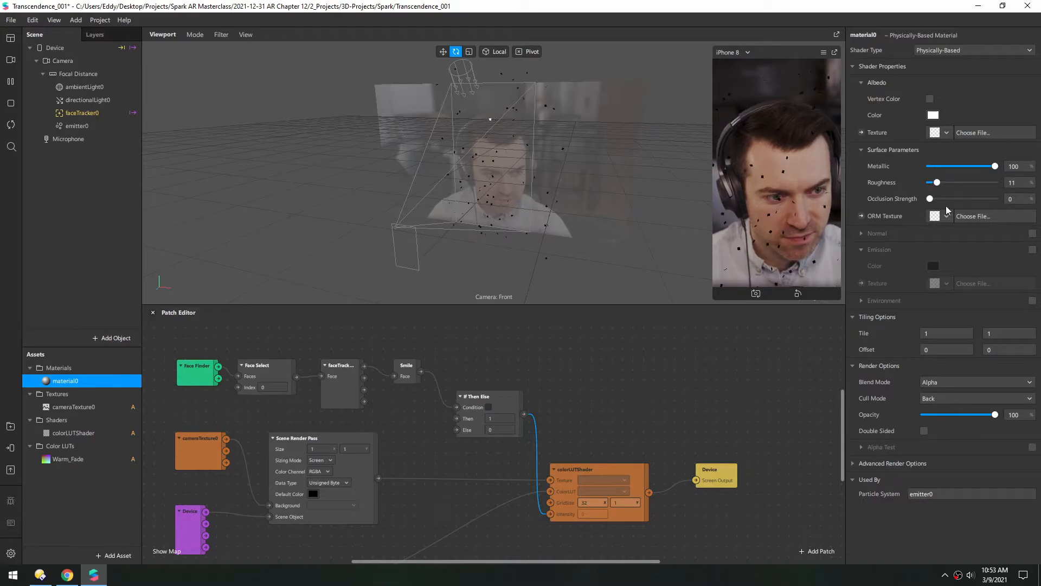
pyautogui.click(933, 115)
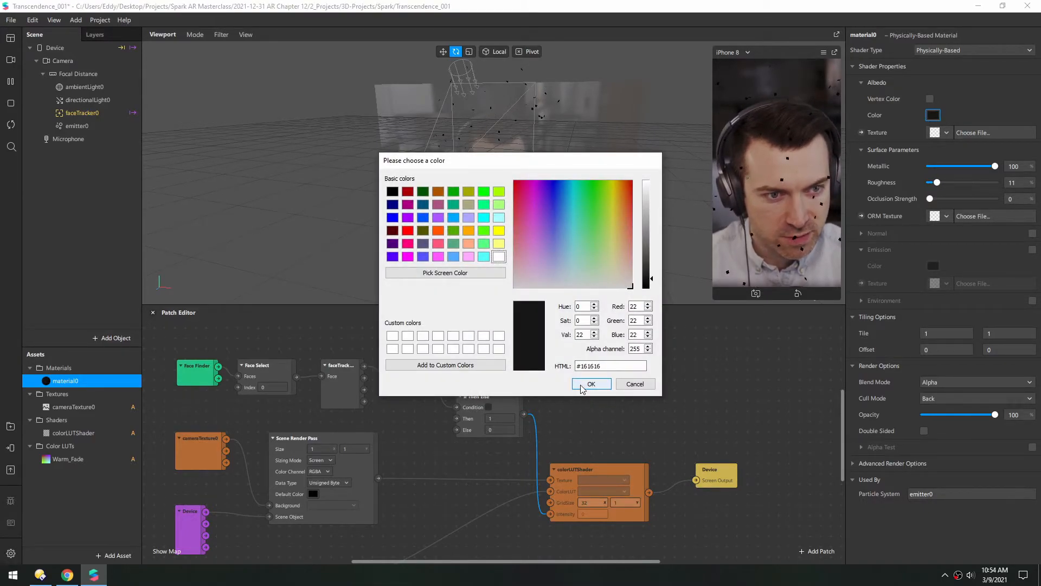
pyautogui.click(591, 384)
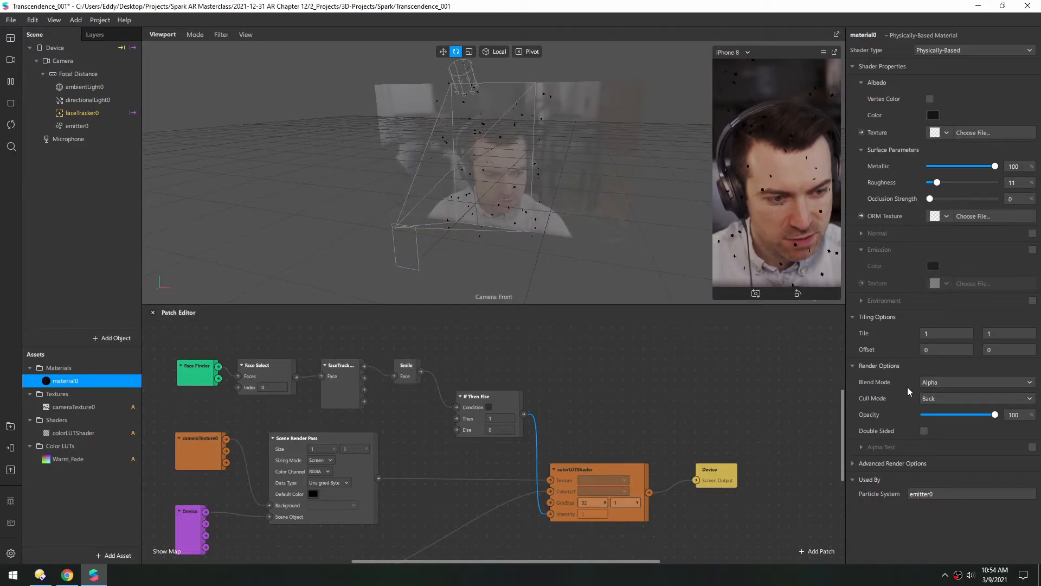
pyautogui.click(976, 381)
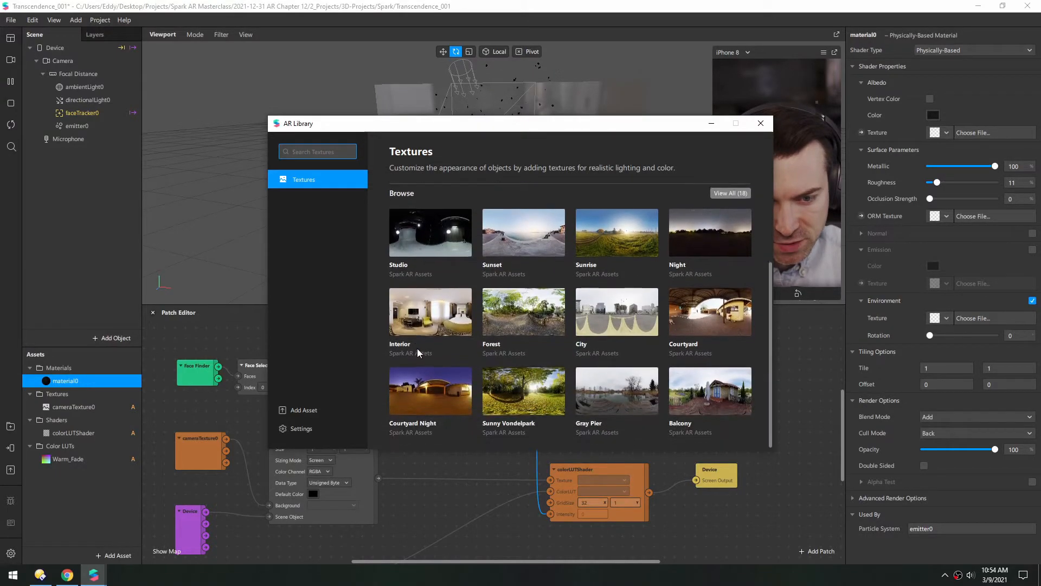
# Use the Studio environment texture and change the material colour to orange.
pyautogui.click(616, 311)
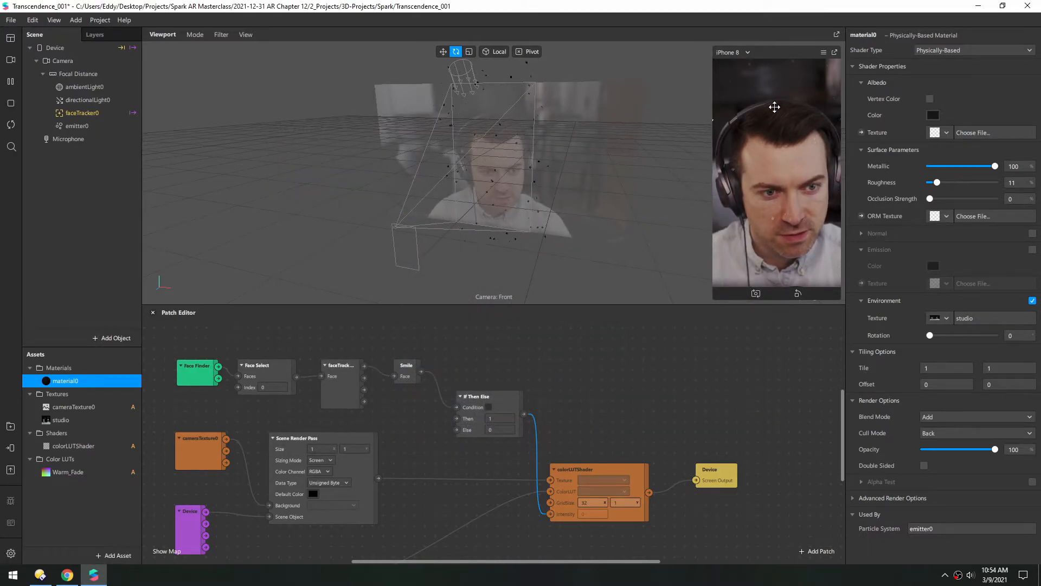
pyautogui.click(932, 114)
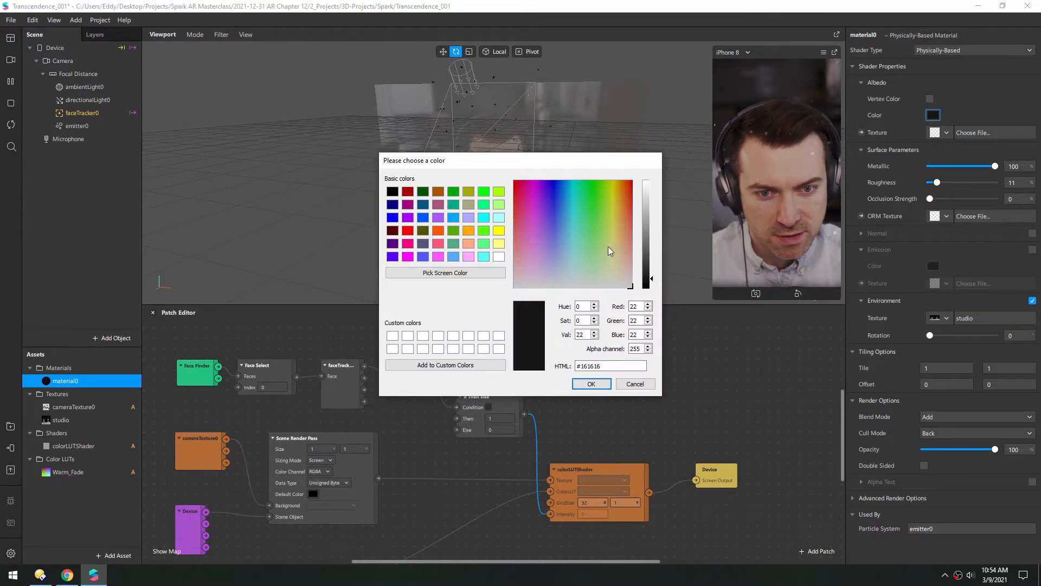
pyautogui.click(626, 219)
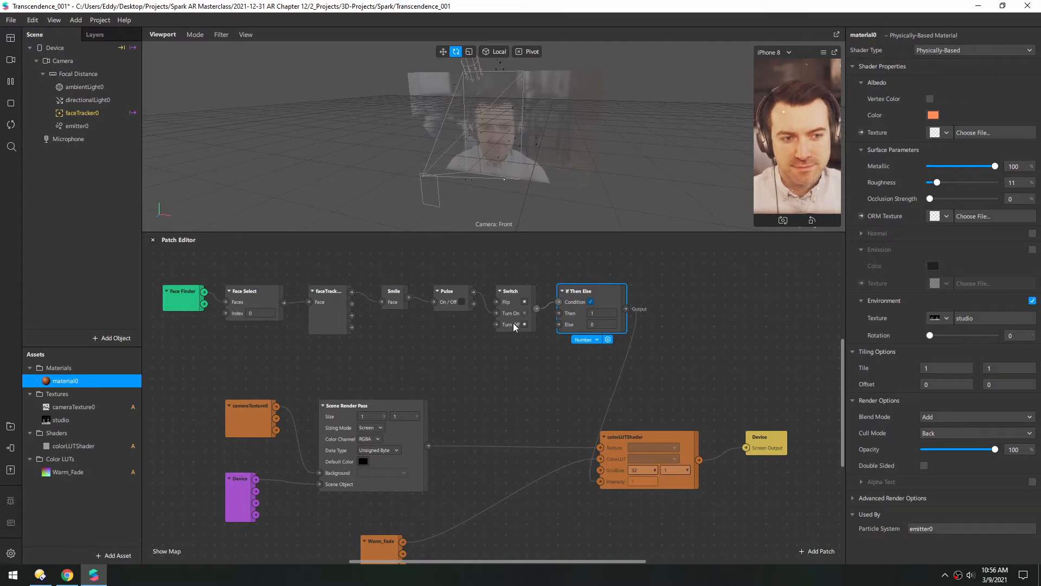
pyautogui.moveTo(547, 350)
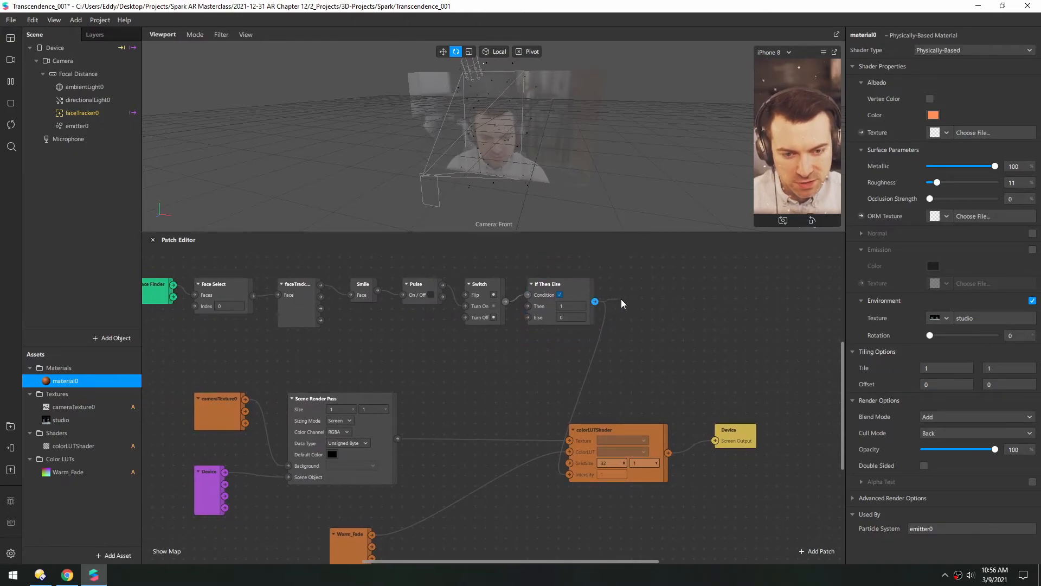
# Insert an Exponential Smoothing patch after If Then Else with damping 1000.
pyautogui.write('expo')
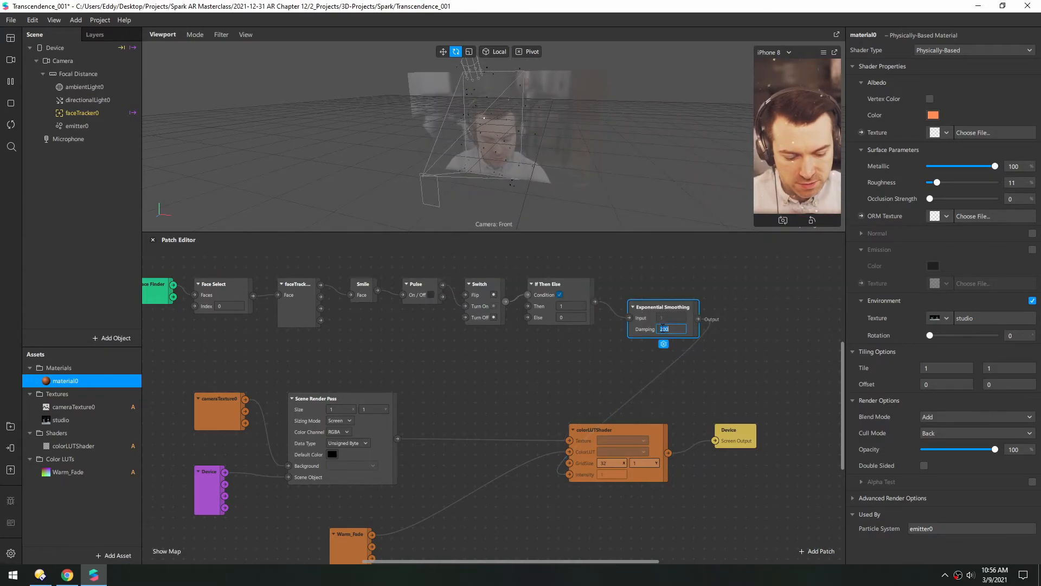
pyautogui.write('1000')
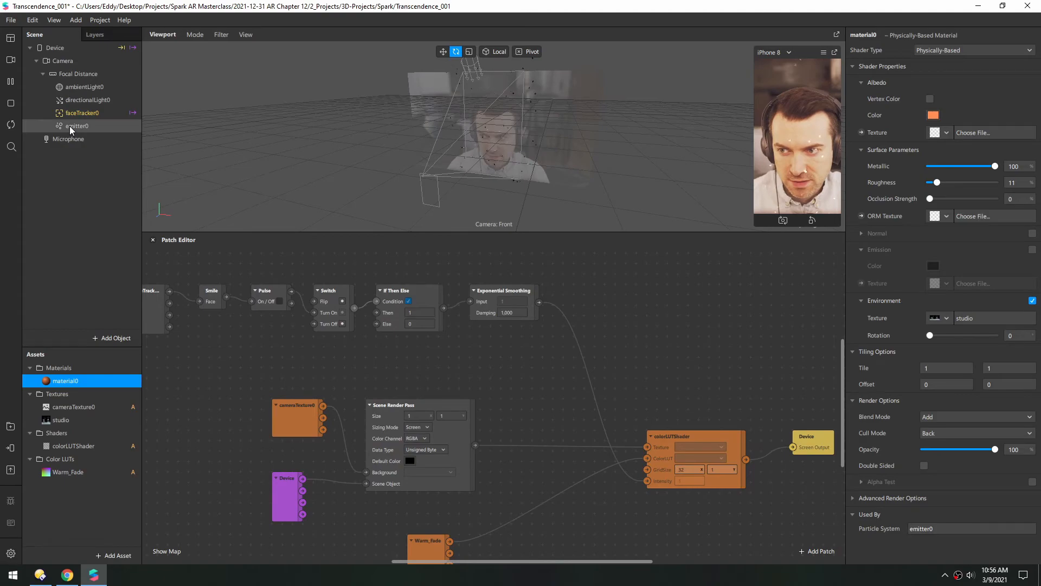
# Select emitter0 and feed smoothed smile into its Birthrate through a Multiply patch set to 50.
pyautogui.click(77, 126)
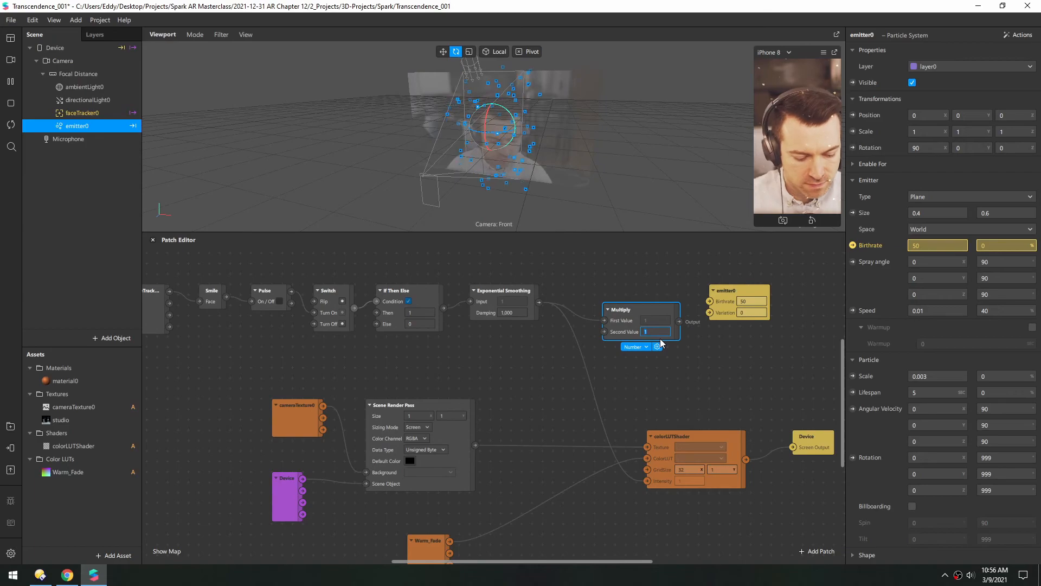
pyautogui.write('50')
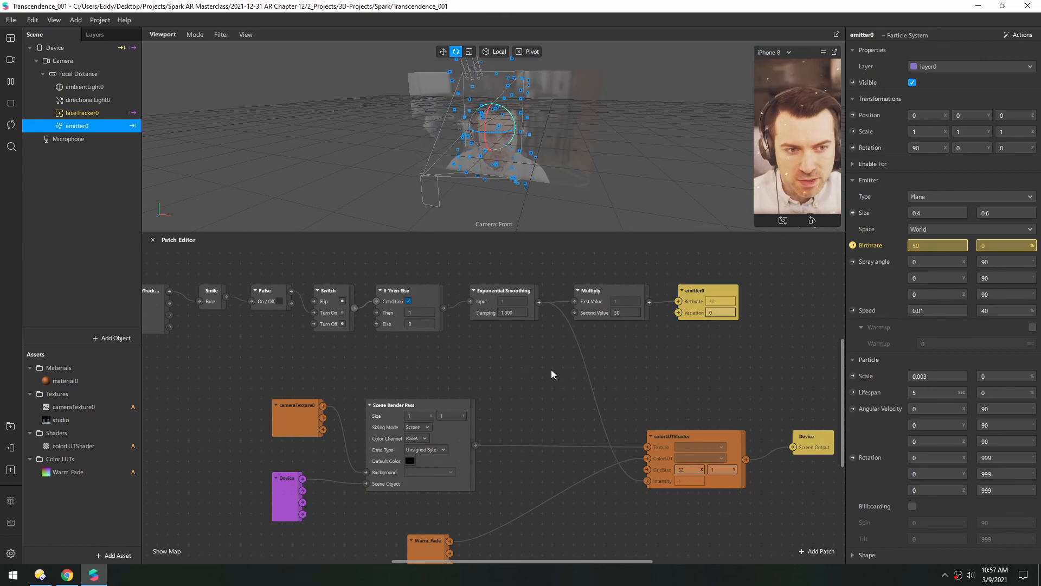
pyautogui.moveTo(523, 369)
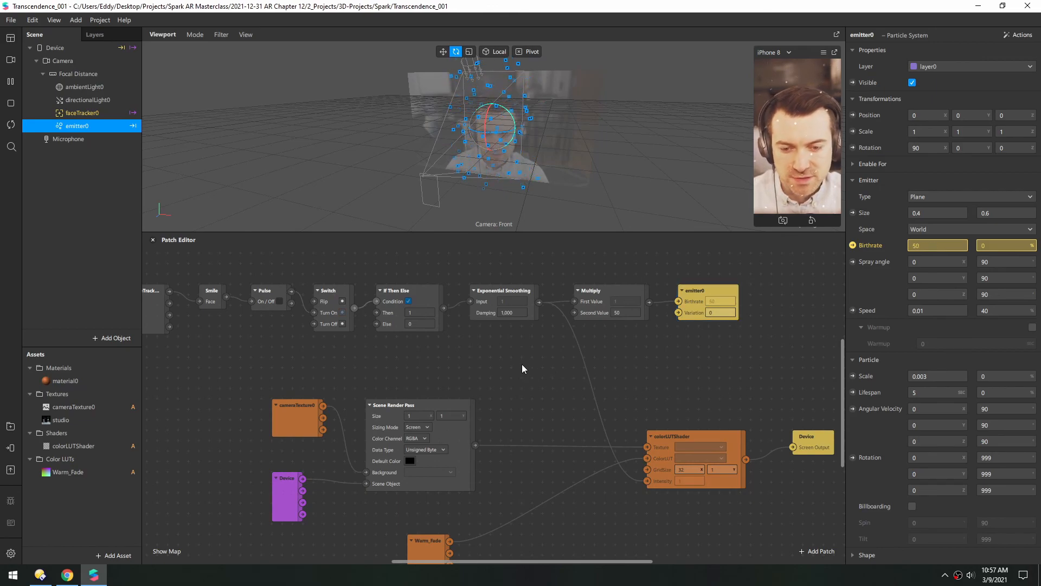